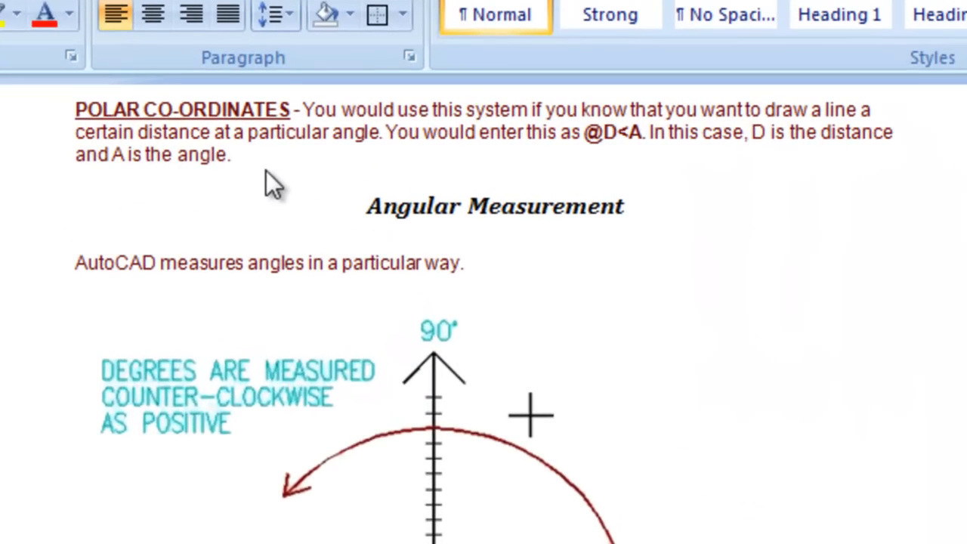
mouse_move(230, 169)
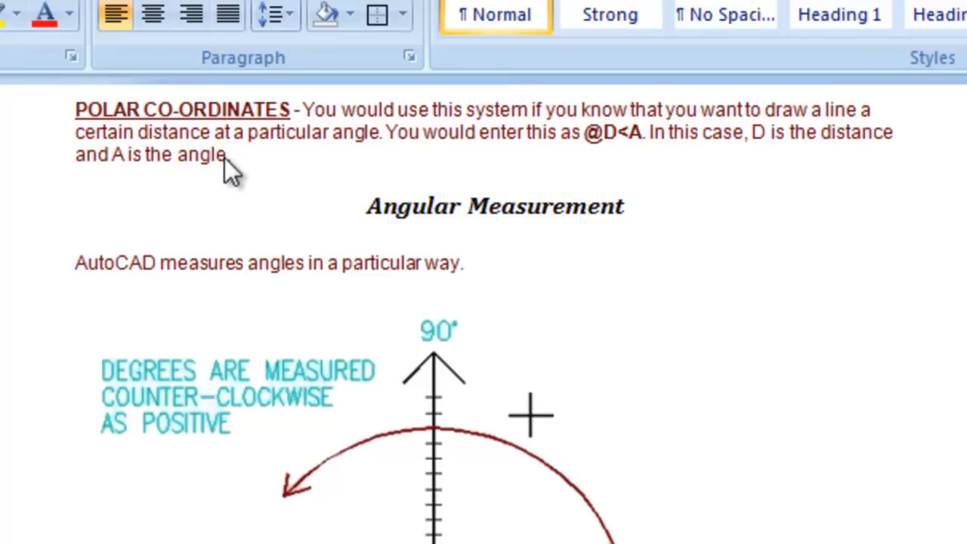
mouse_move(484, 169)
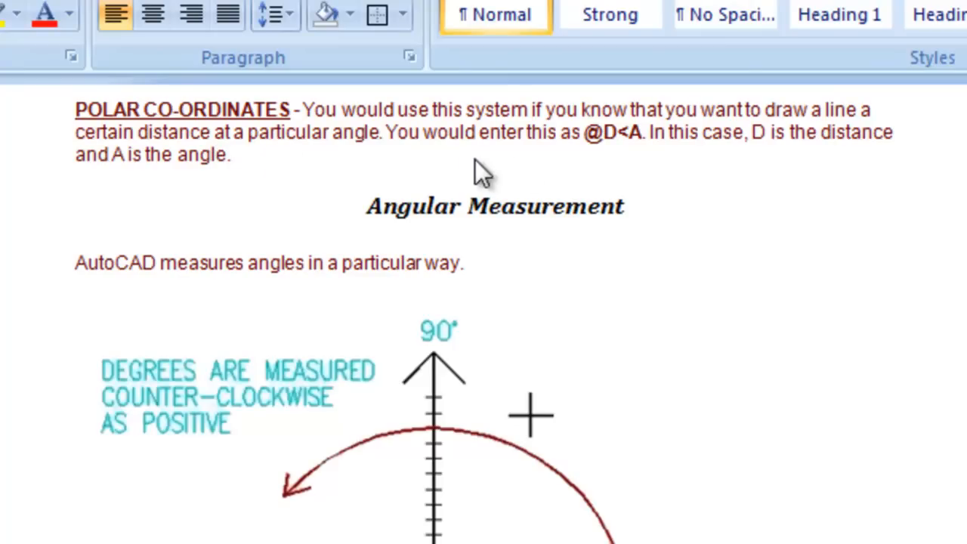
mouse_move(801, 163)
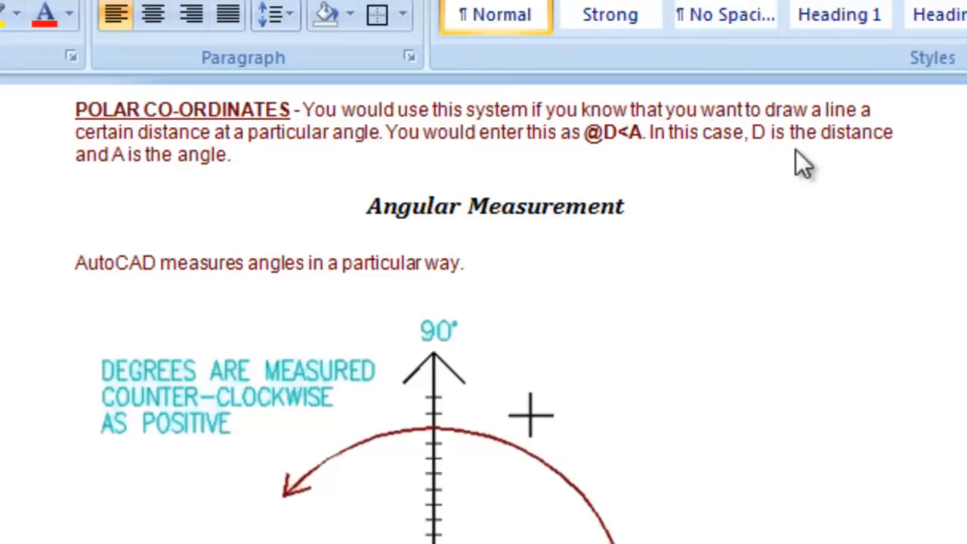
Scroll down through the coordinate notes before switching to the AutoCAD drawing.
scroll(down, 3)
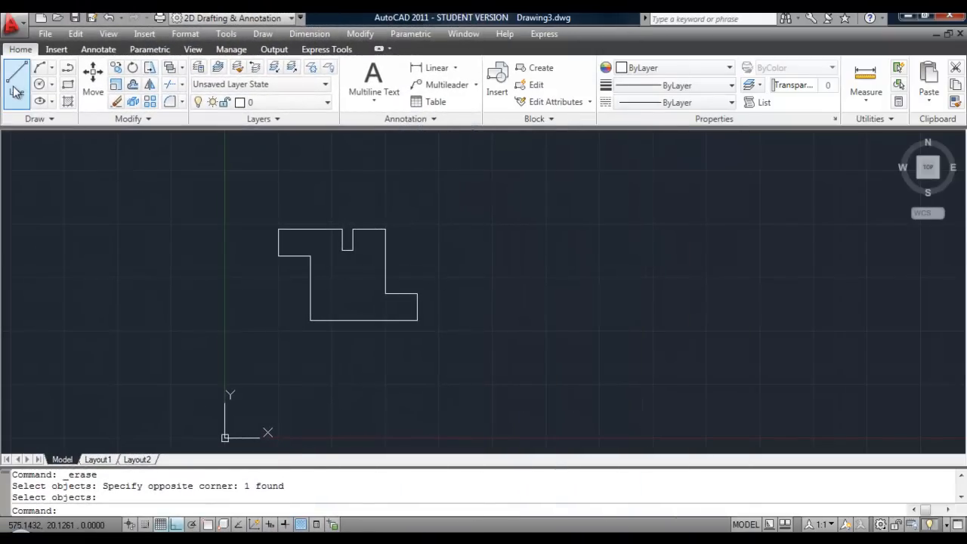
Start a Line with its first point at absolute coordinates 240,200.
click(16, 81)
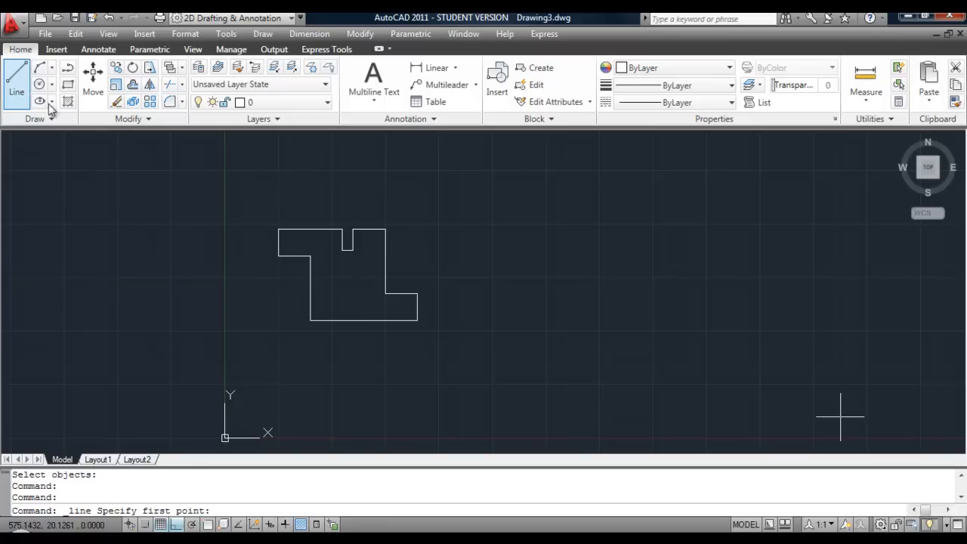
text(26)
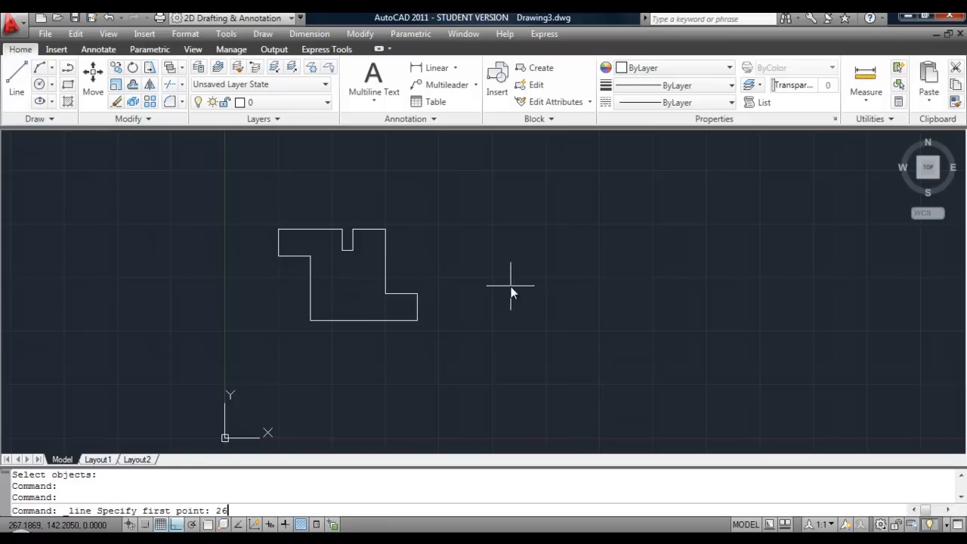
text(0,200)
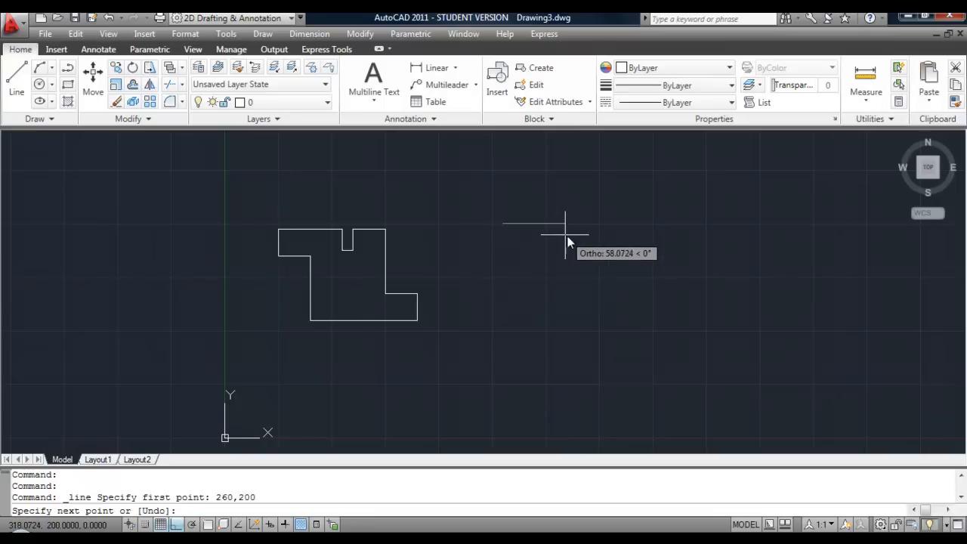
text(50)
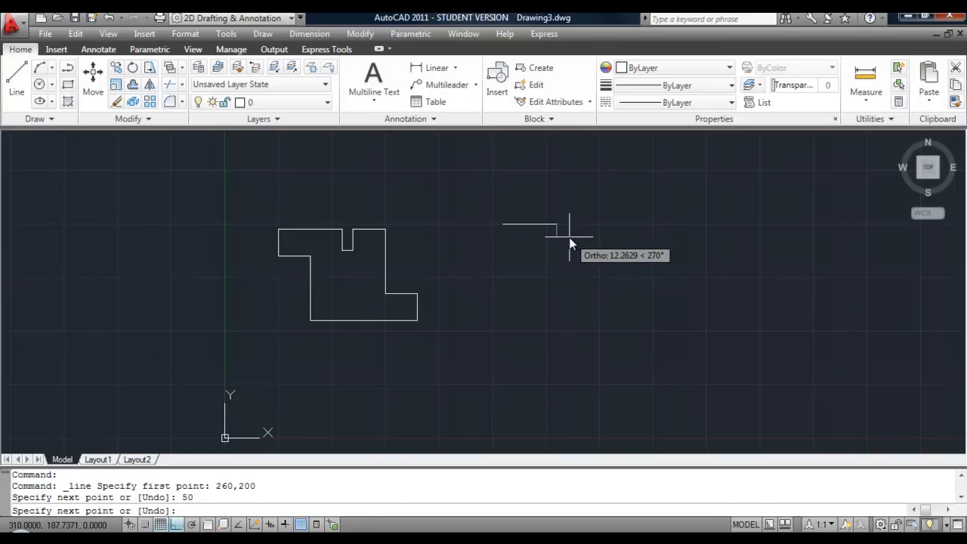
text(@80)
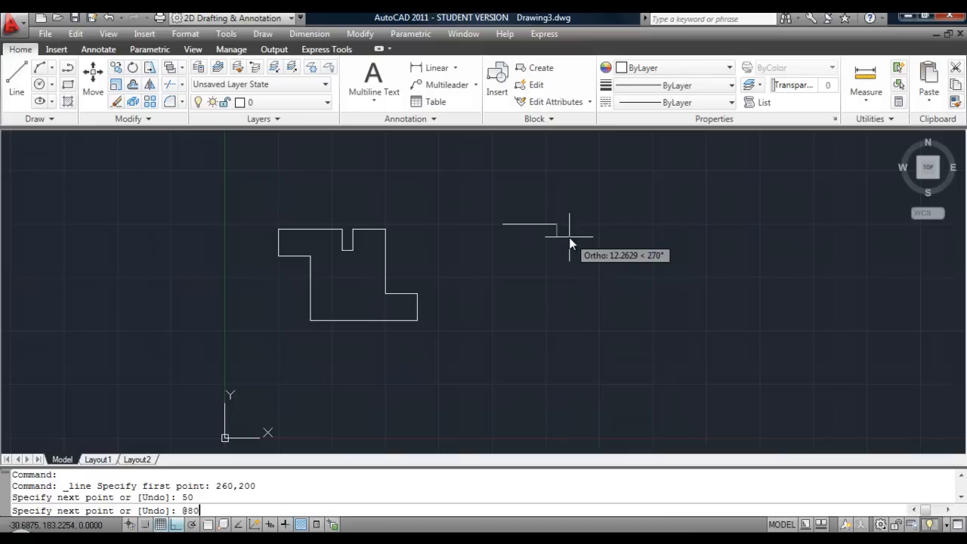
text(<20)
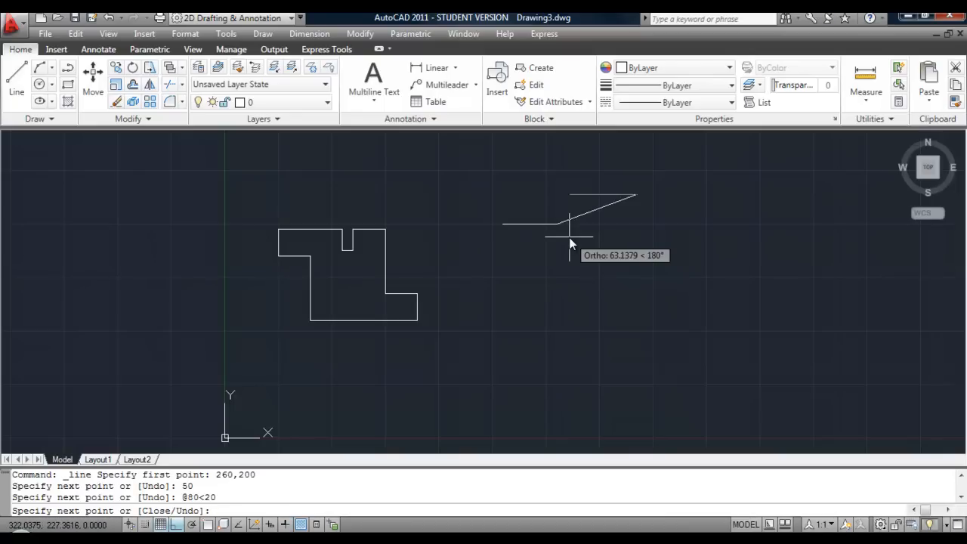
mouse_move(632, 179)
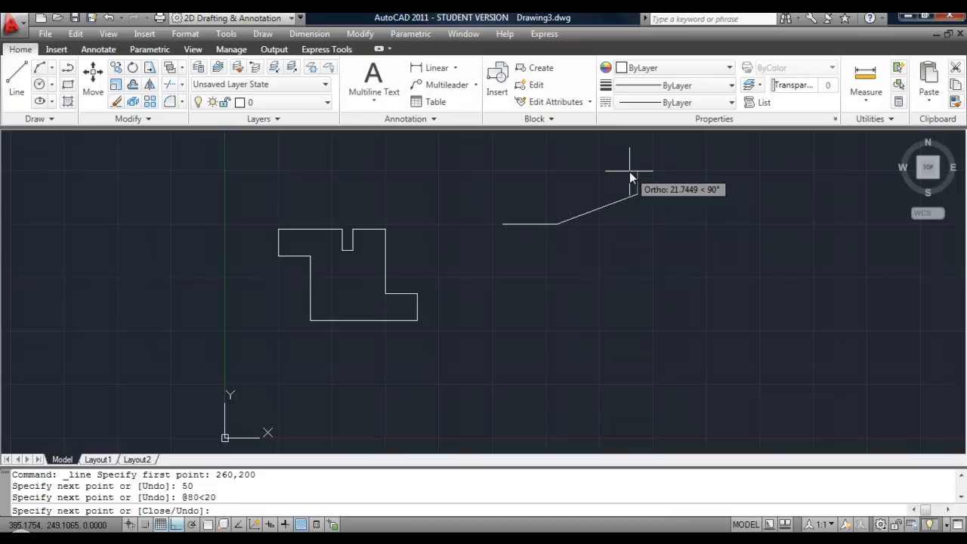